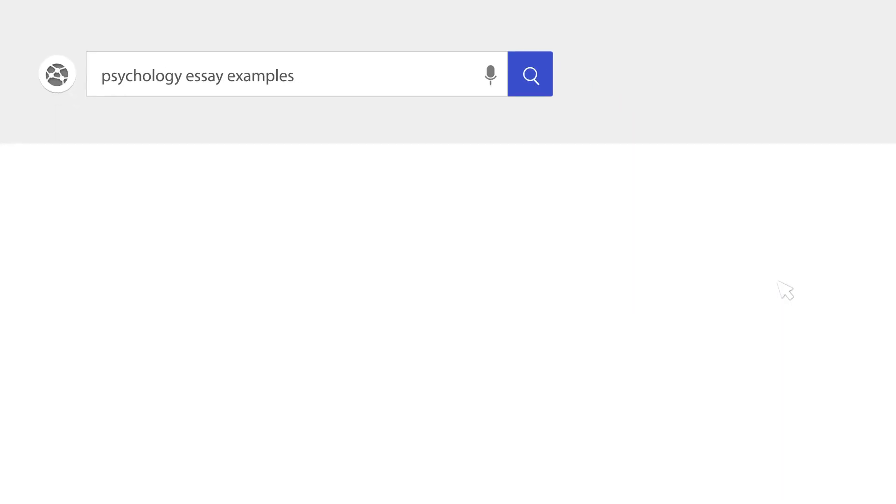
Type the bold title 'The Post Hoc Ergo Propter Hoc Fallacy' and begin the first sentence.
click(530, 74)
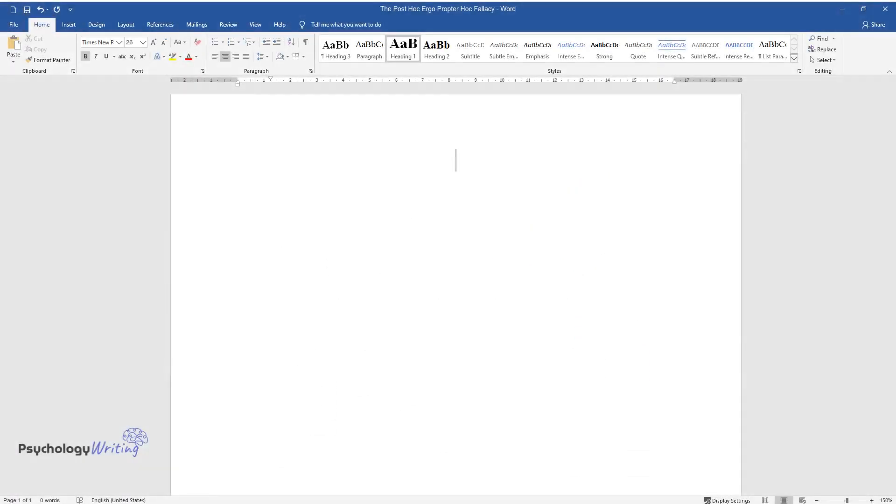
text(The Post Ho)
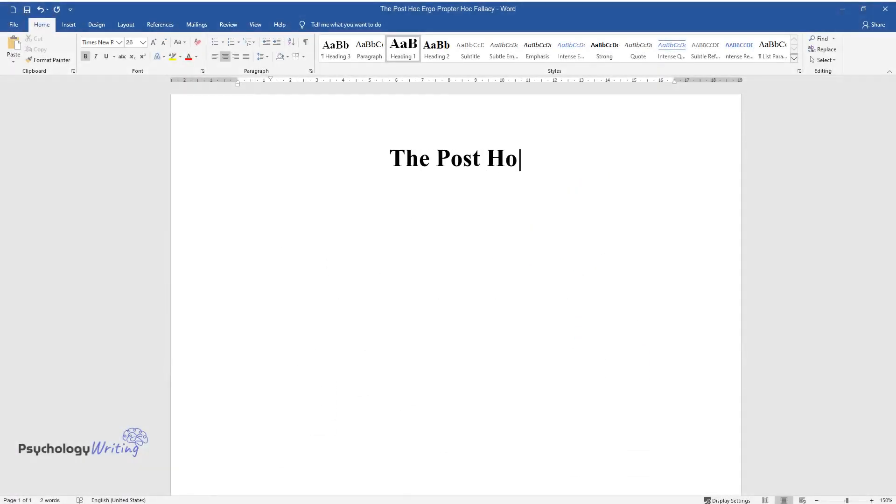
text(c Ergo Propter Hoc Falla)
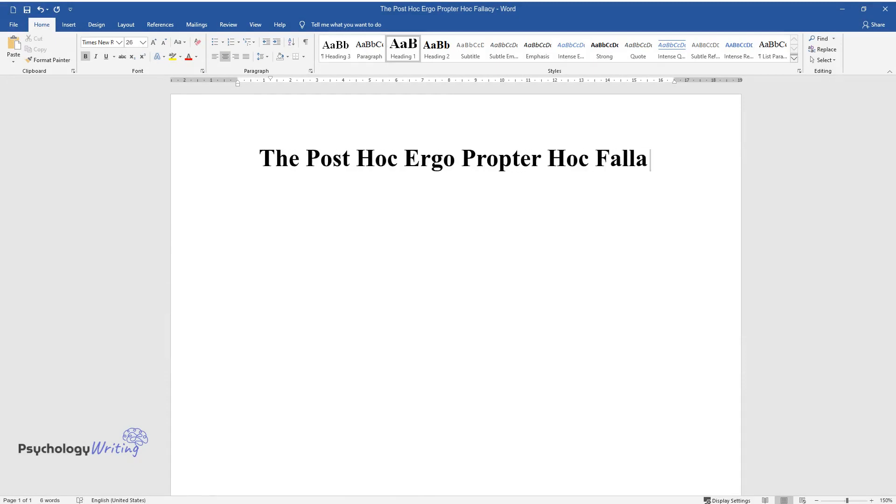
text(The post hoc ergo propter hoc defines attempts to)
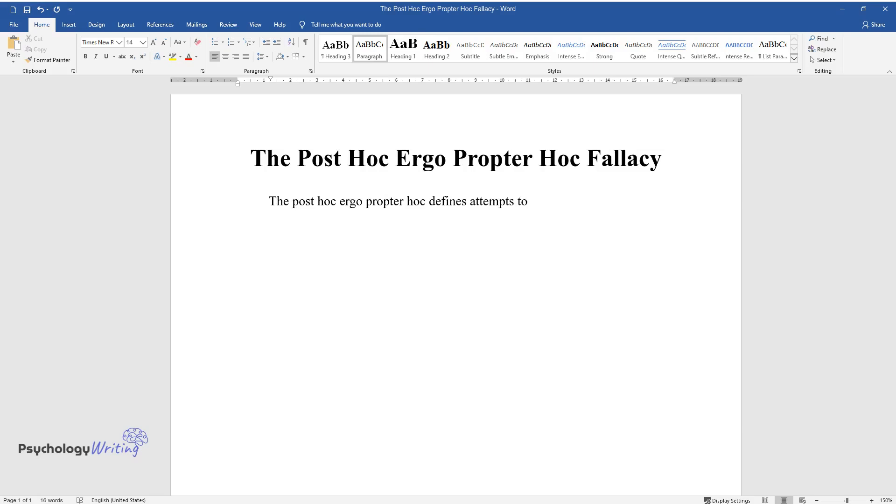
Define the fallacy as false cause-and-effect links between unrelated events, citing ancient superstitions.
text(establish cause-and-effect rela)
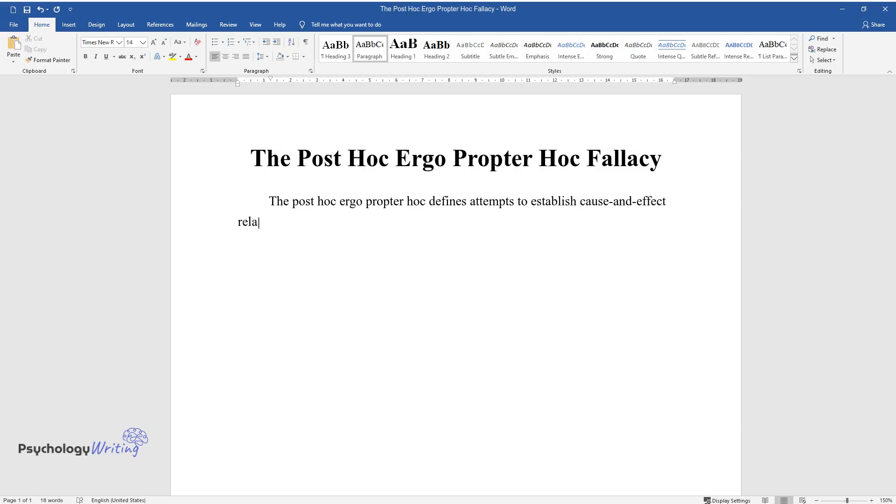
text(tionships where they do not exist)
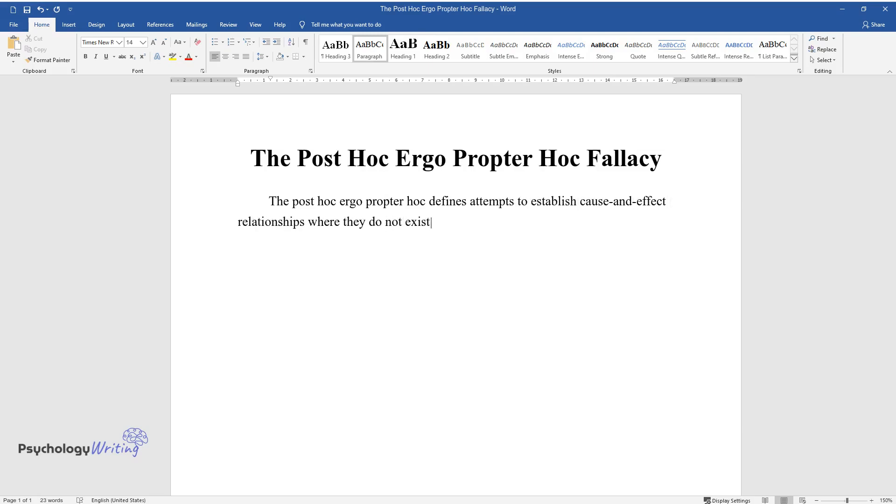
text(, but there is a simple sequence)
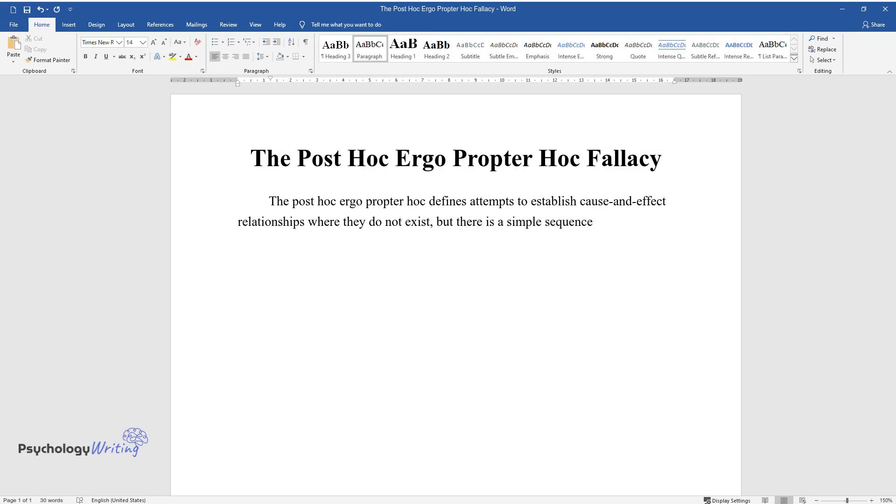
text(of events unrelated to each other)
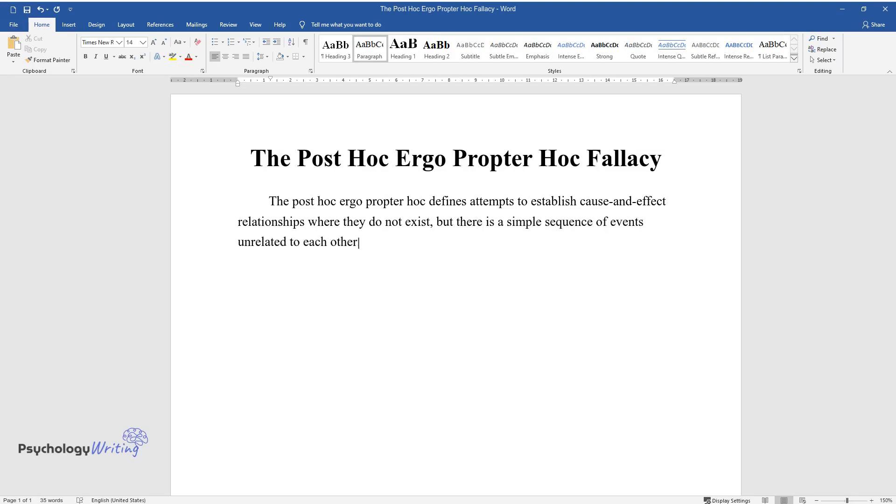
text(This method was used, for exam)
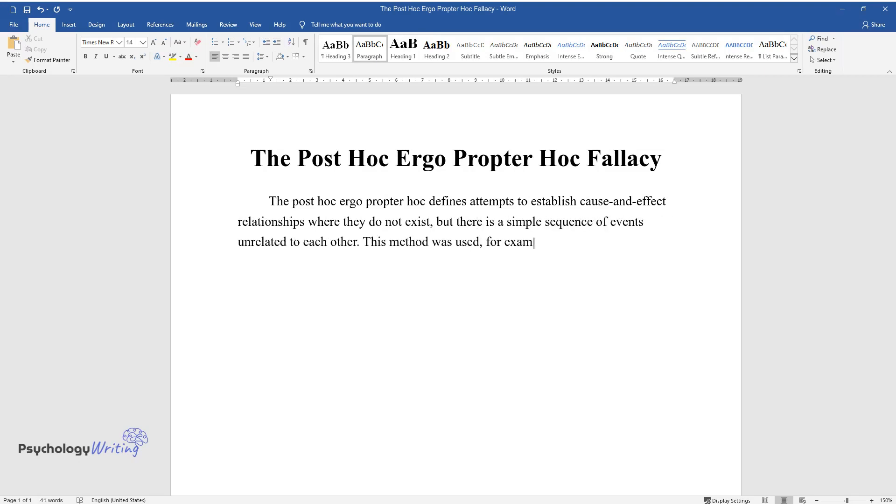
text(ple, in superstitions of ancient)
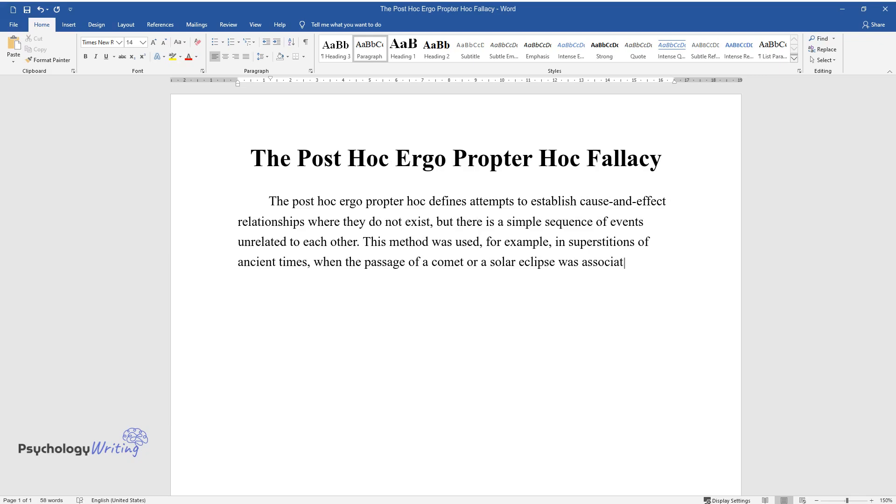
Explain how people blamed misfortunes and natural disasters on a preceding event like a comet.
text(ed with natural disasters. Proba)
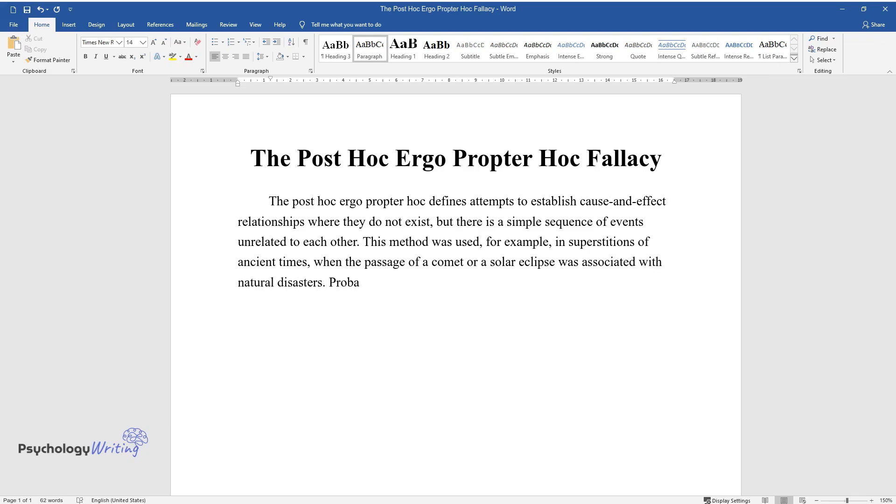
text(bly, once these events coincided)
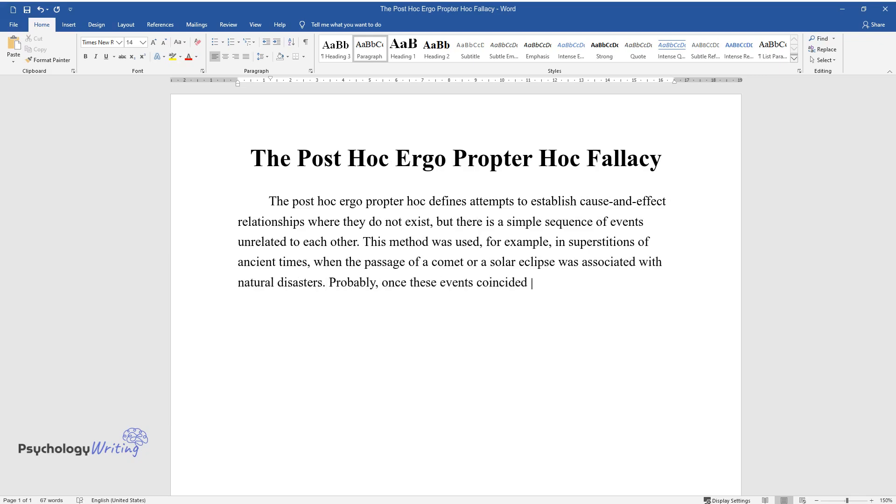
text(with some misfortunes, and, unable)
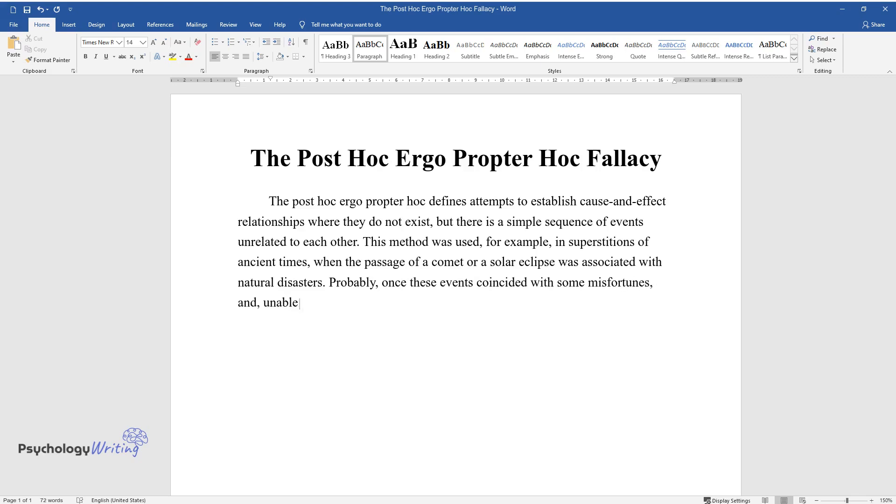
text(to explain the cause of the misf)
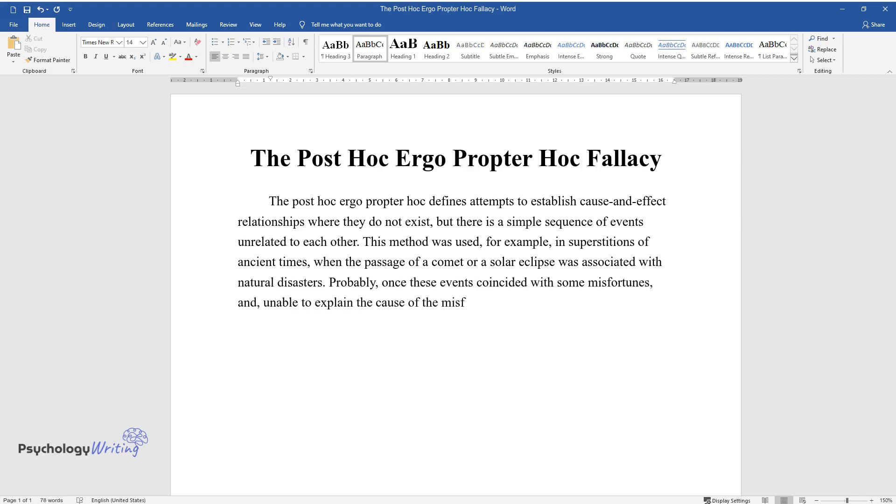
text(ortune, people made a connection)
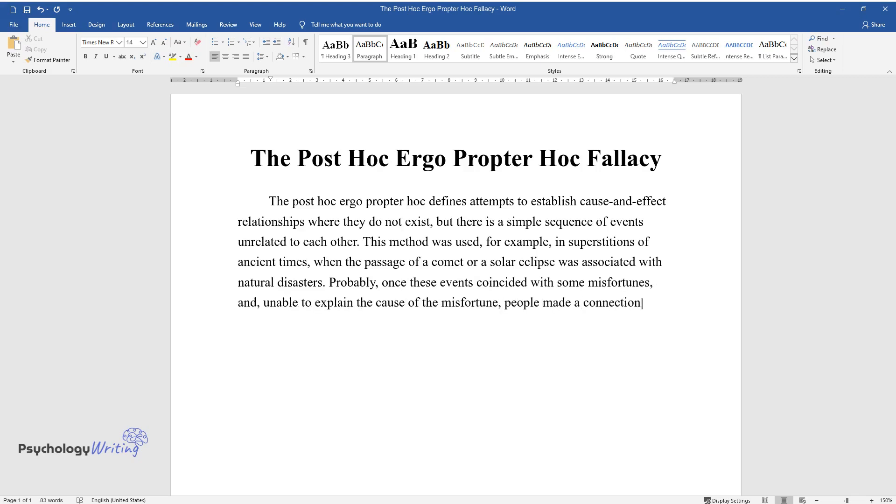
text(with a previous event – a comet)
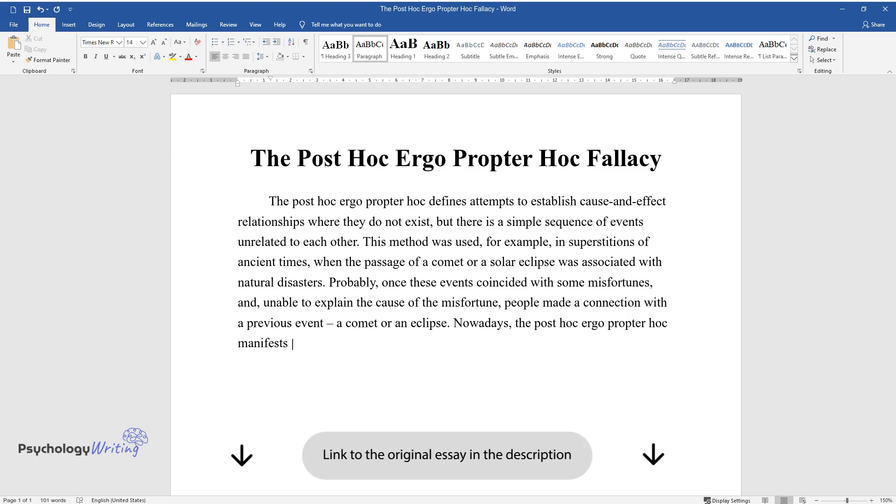
Finish the paragraph with the fallacy in politics and everyday life, ending 'conditions for effective work.'.
text(itself in politics, economics, an)
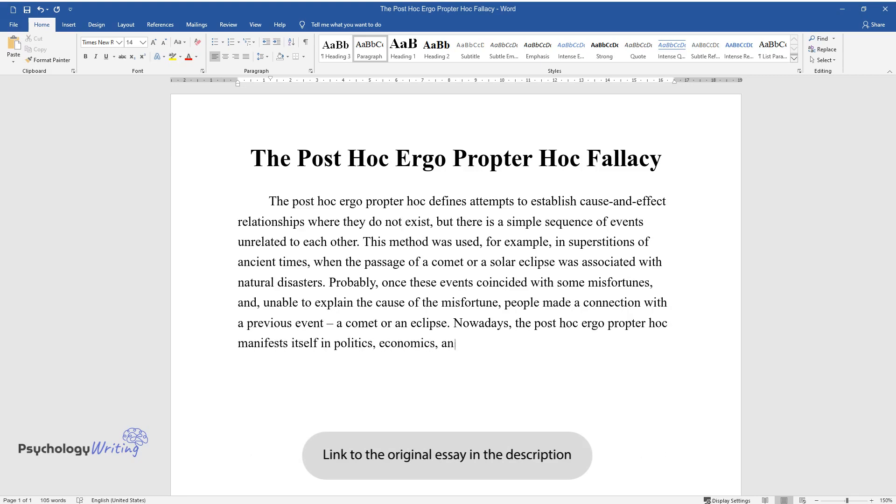
text(d people's everyday lives. For example,)
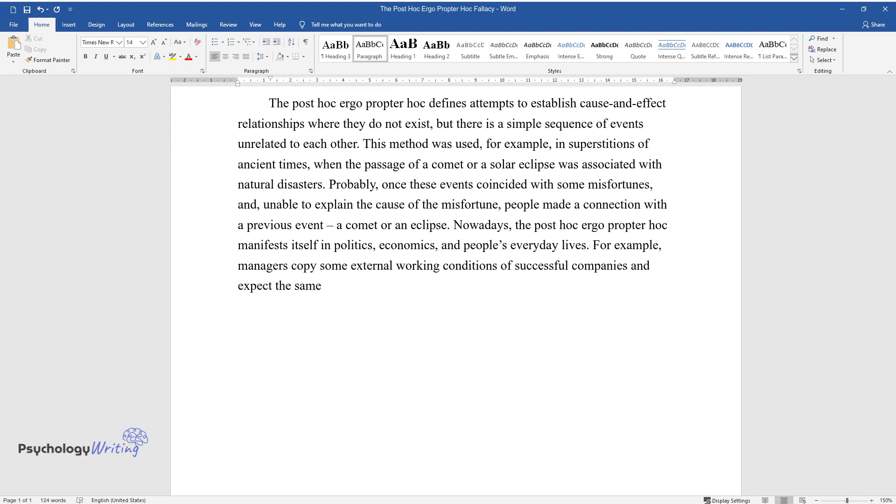
text(results, not caring about the professional growth of employees)
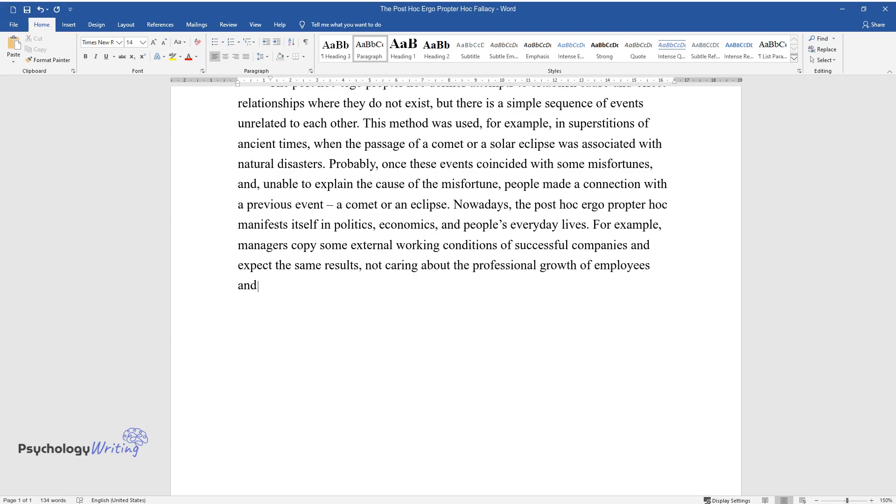
text(creating conditions for effective work.)
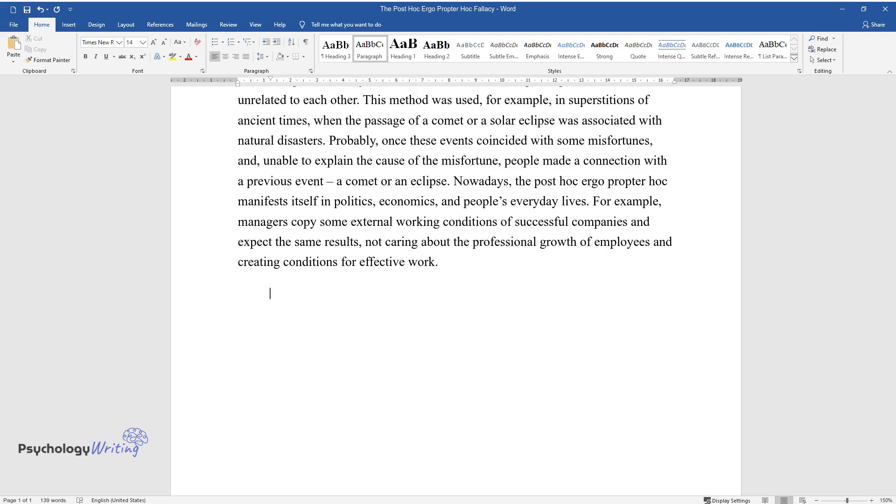
Type how the method of agreement finds factors common to all cases with a result.
text(The method of th)
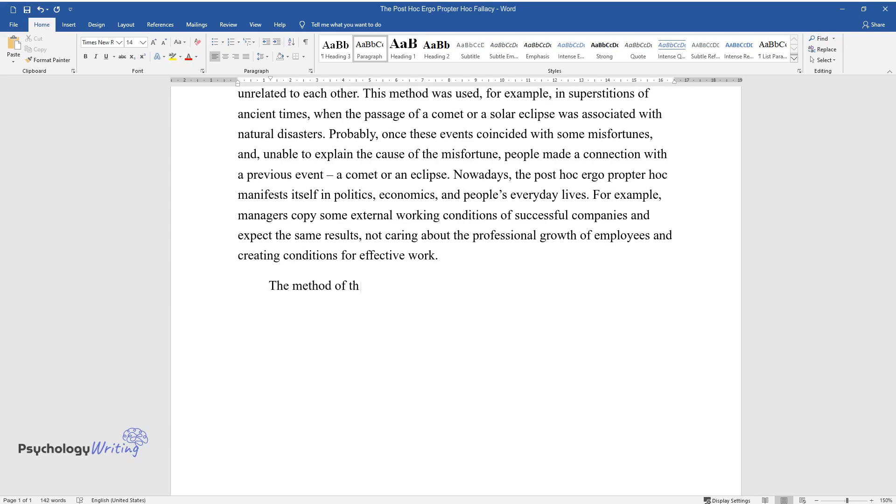
text(e agreement involves observing sev)
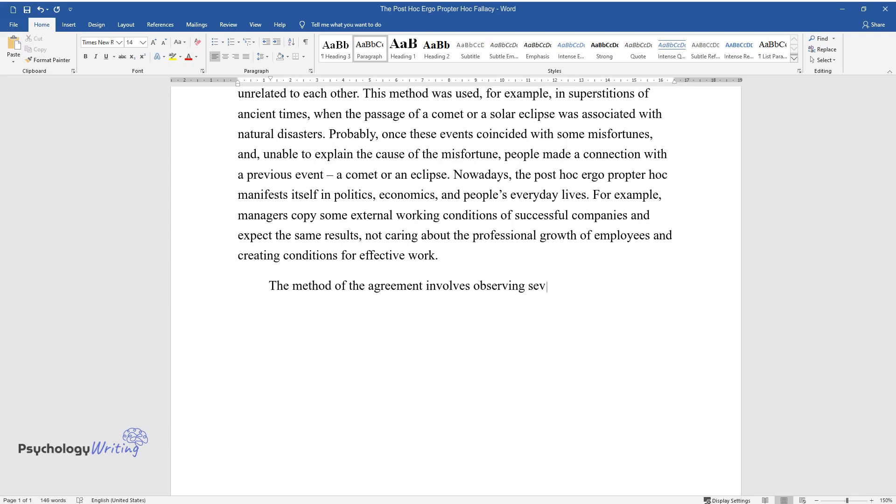
text(eral cases where a specific result)
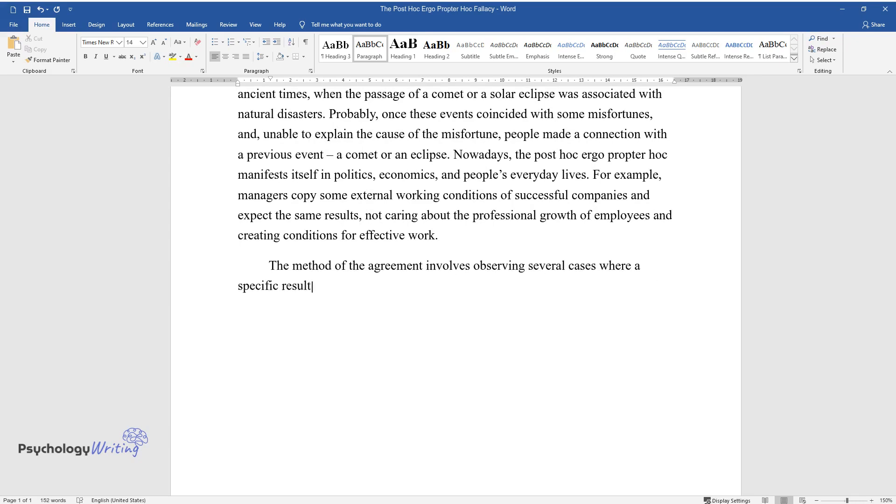
text(is achieved and identifying facto)
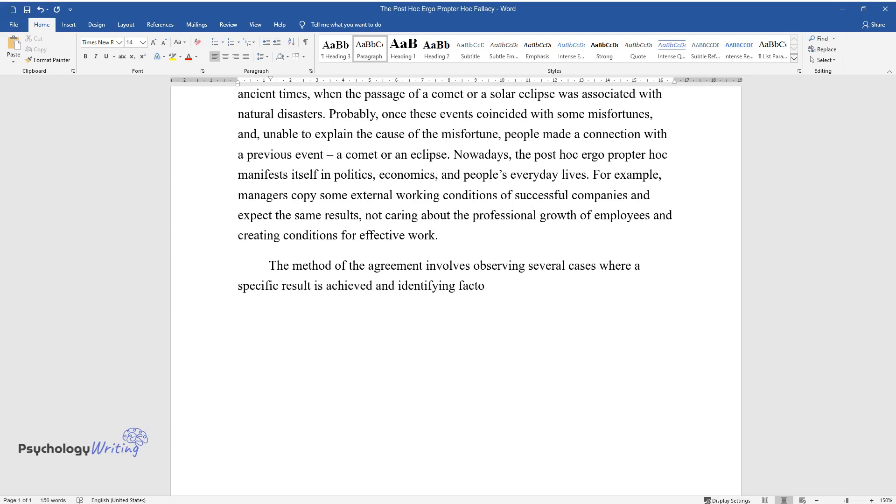
text(rs or properties that occur in al)
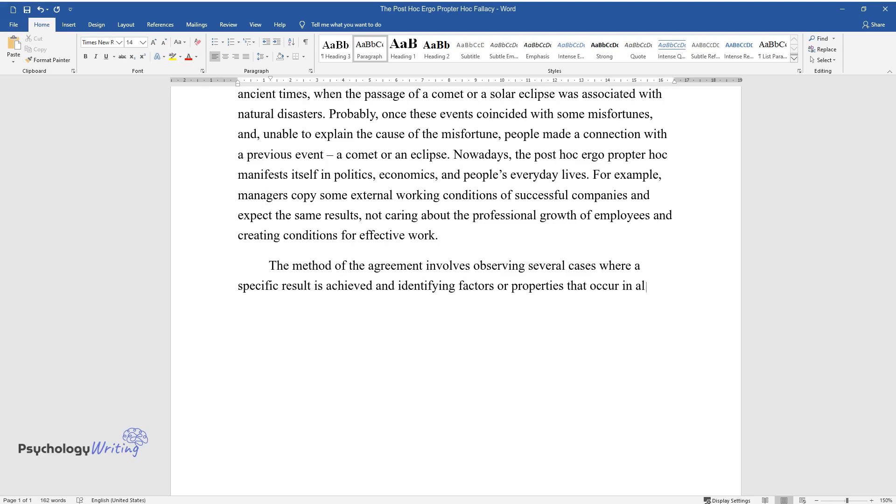
text(l cases. If two or more cases of the phenomenon under investigation)
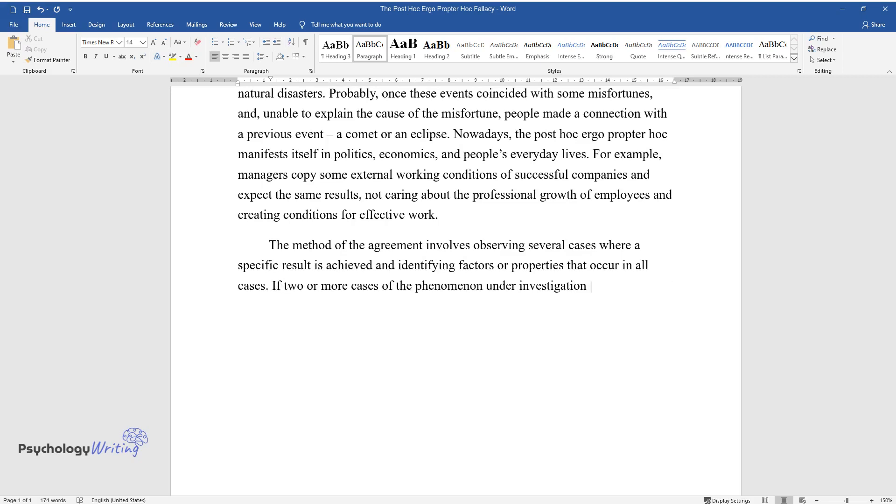
Add that the single shared circumstance is the cause and note the cognitive prerequisites.
text(converge in only one circumstance,)
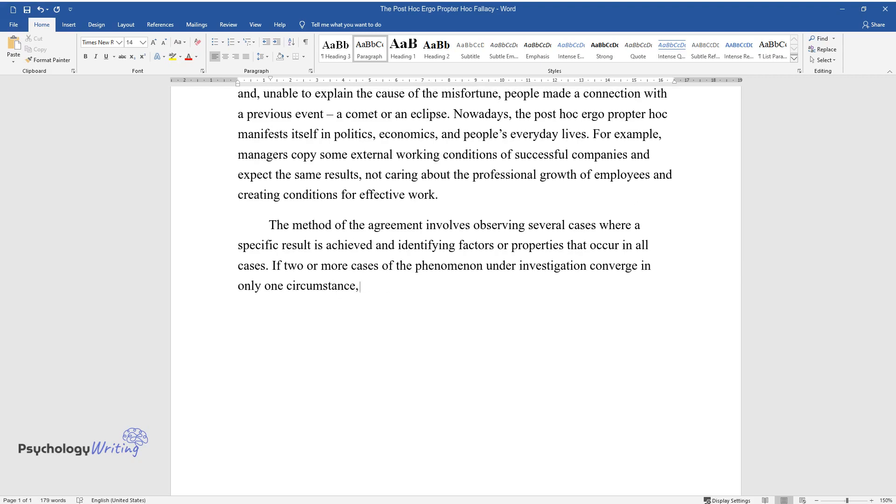
text(then this circumstance is seen as)
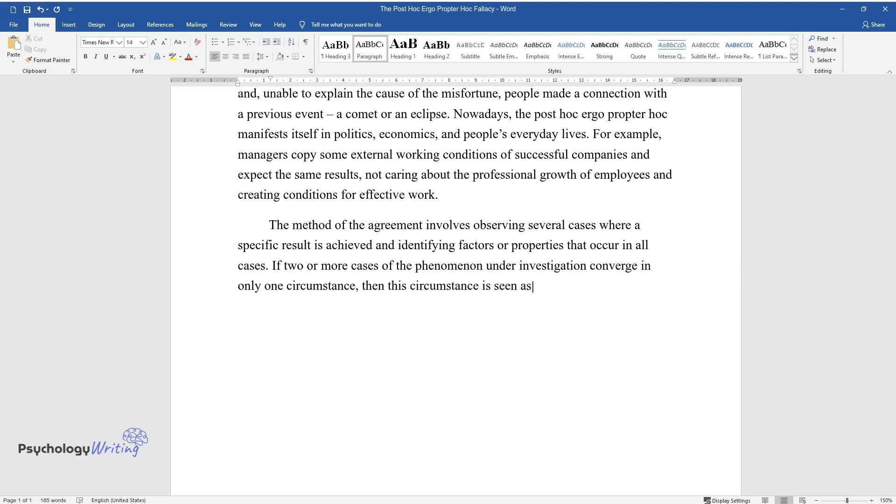
text(the cause, or part of the cause,)
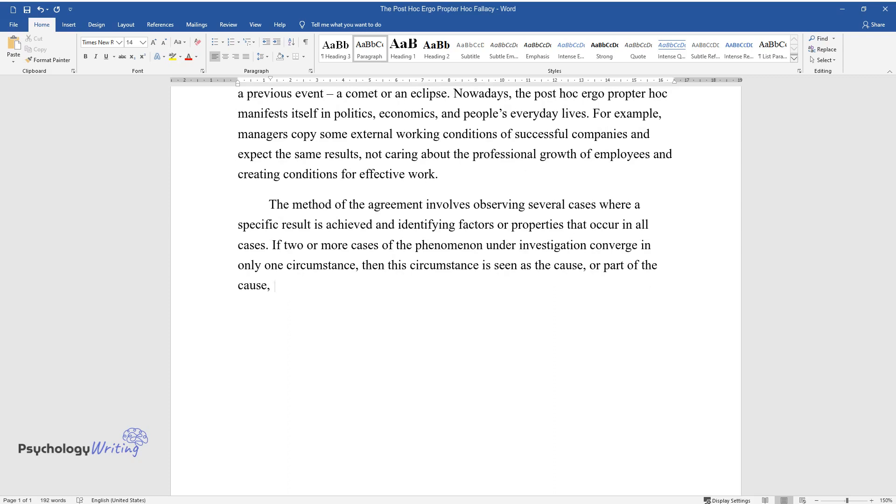
text(of the phenomenon under investigation. The logical mechanism of indu)
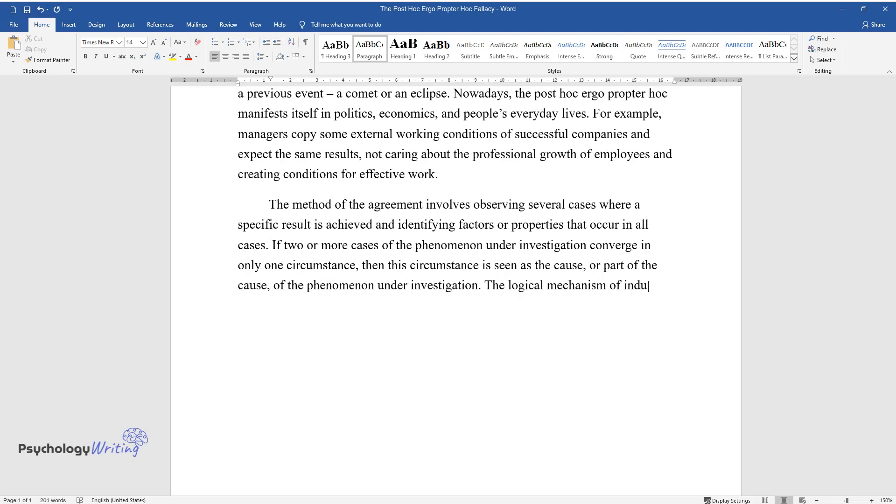
text(ctive inference by the method of)
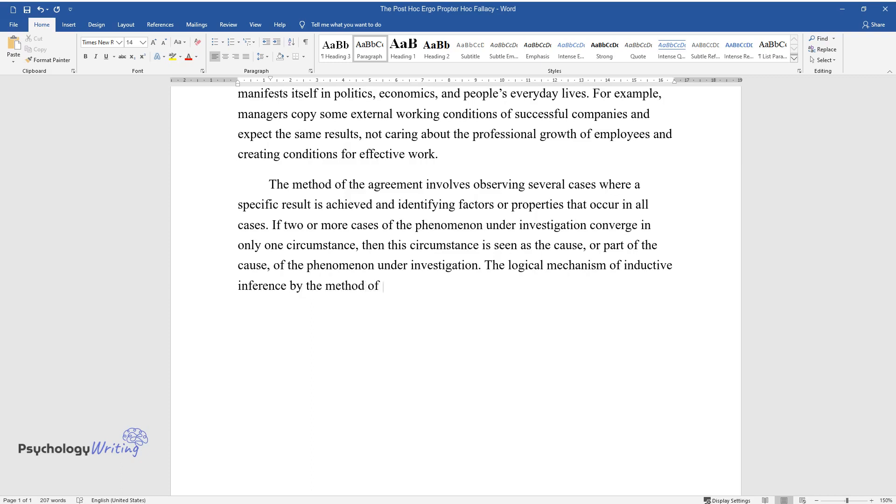
text(agreement assumes several cognitiv)
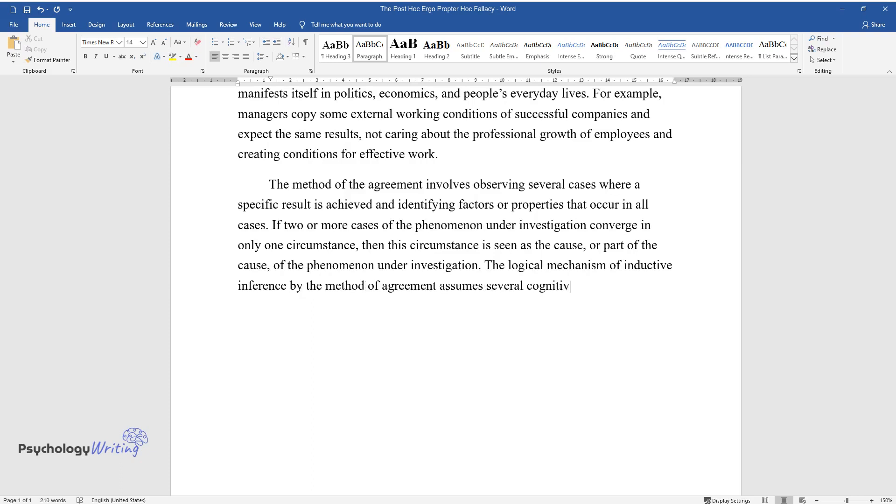
text(prerequisites. First of all, thi)
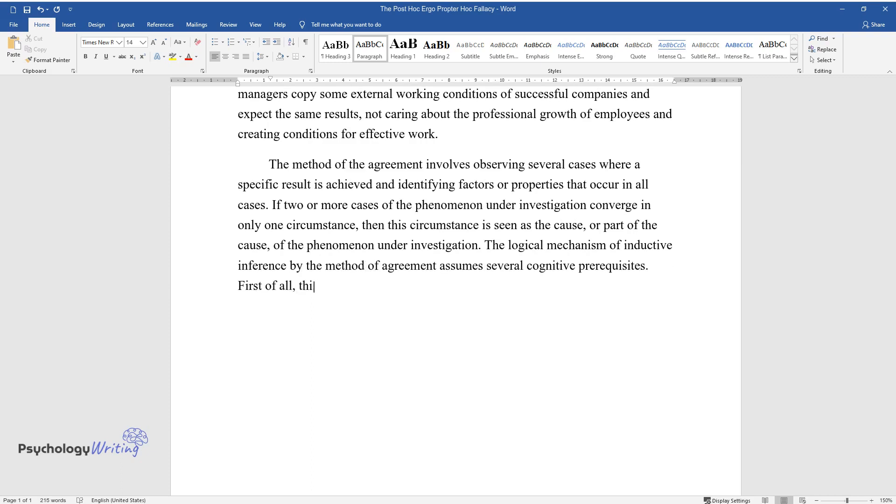
List the prerequisites: general knowledge, eliminating non-causal circumstances, singling out recurring ones.
text(s method requires general knowledge of the possible causes of the)
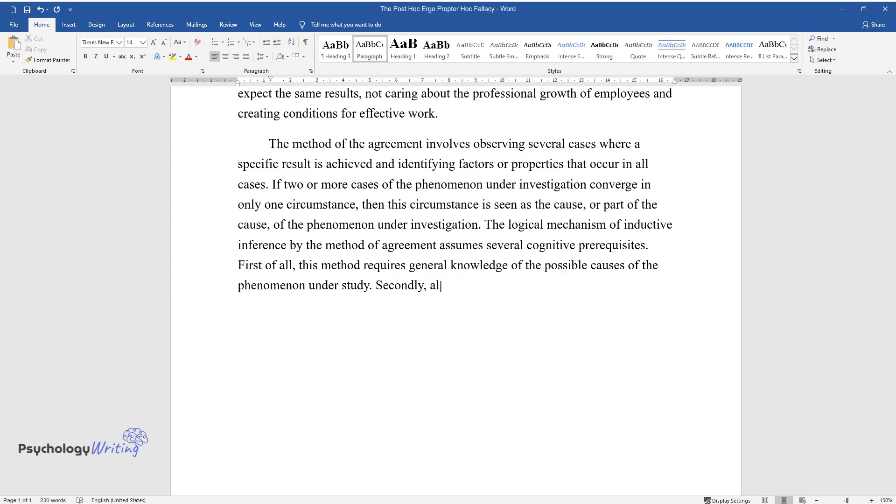
text(l circumstances not corresponding)
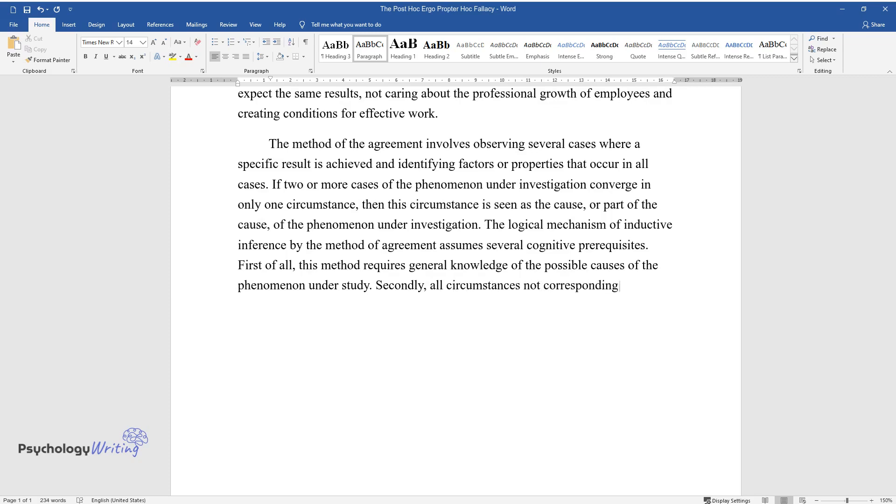
text(to the basic property of causality)
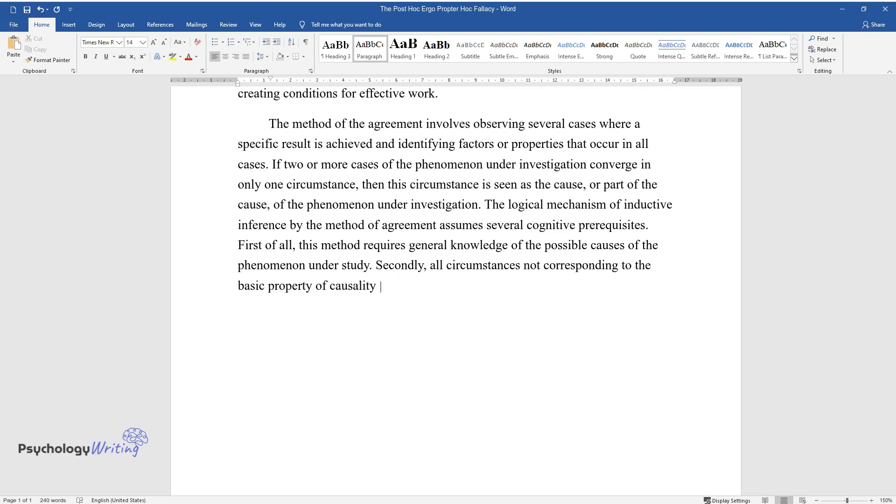
text(should be eliminated from the preceding ones. Thirdly,)
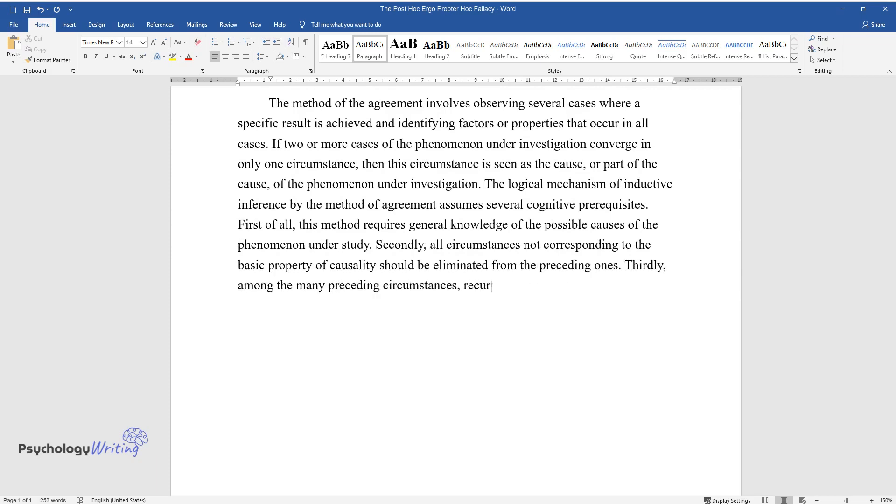
text(ring circumstances must be singled)
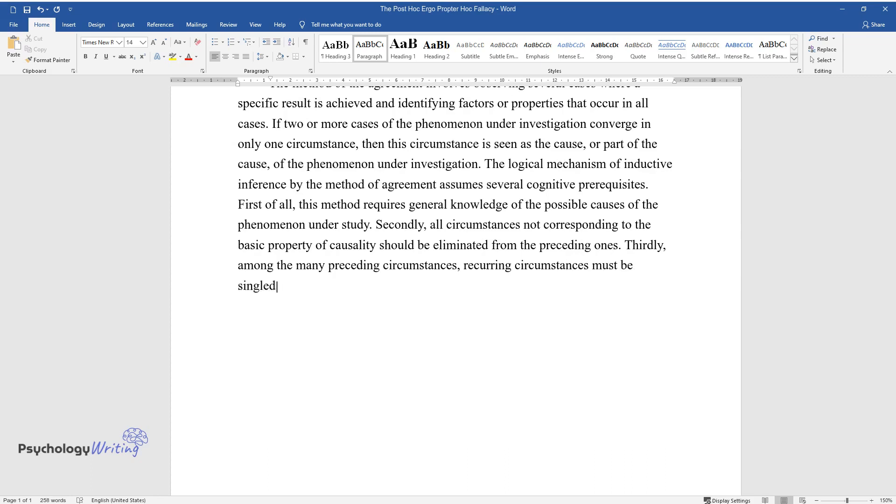
text(out. They would be seen as a prob)
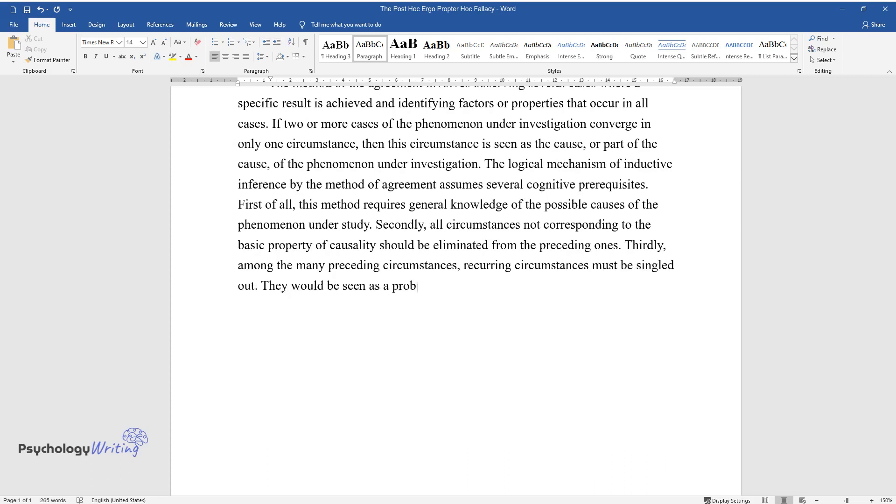
text(able cause of the phenomenon being)
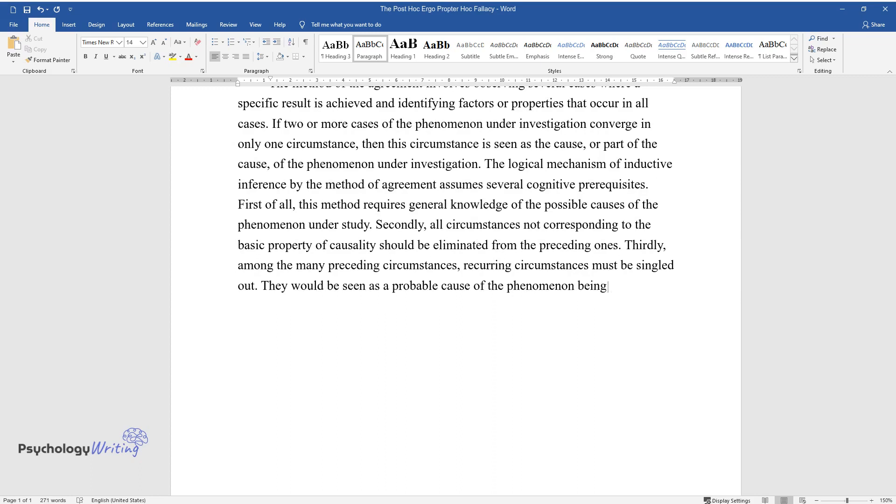
Begin the example of the method about bright and colorful things.
text(studied. An example of the method)
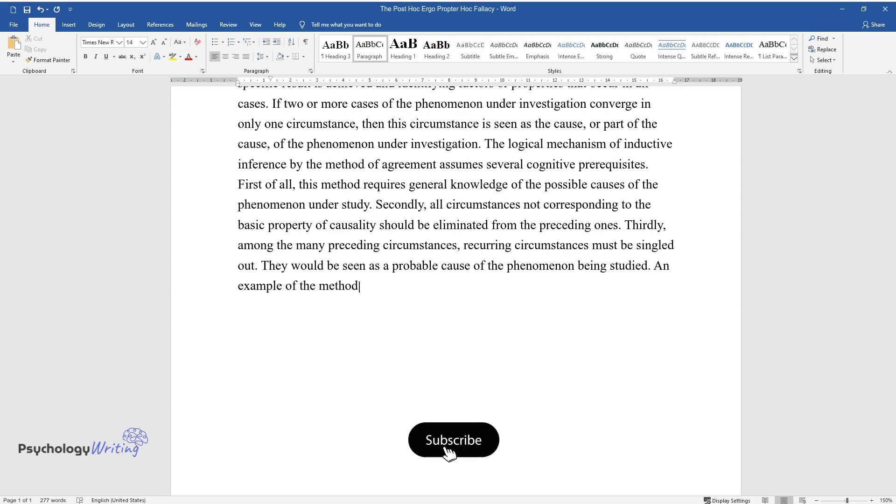
click(453, 439)
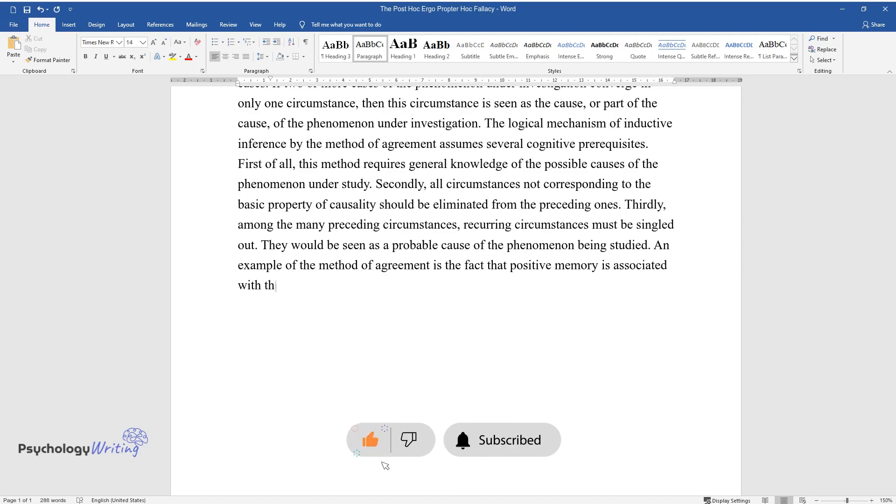
text(e presence of bright and colorful)
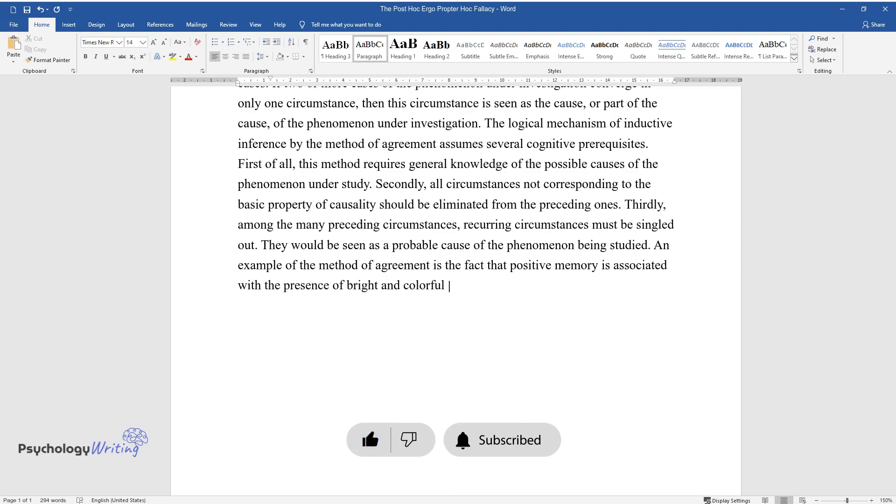